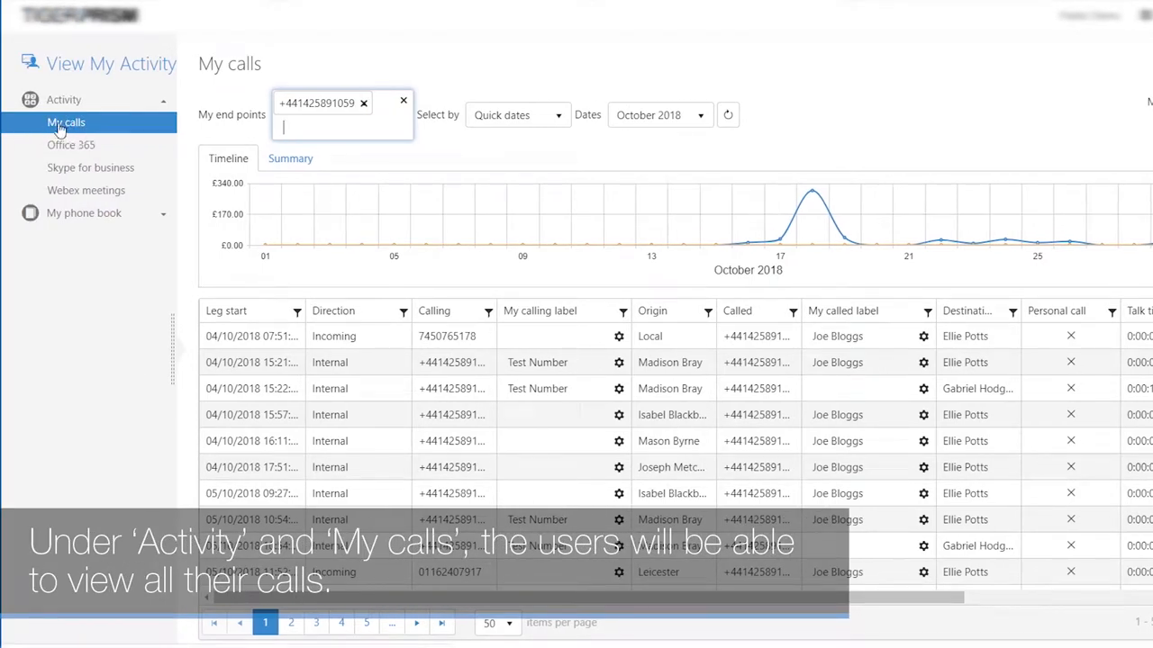
{"action": "mouse_move", "coordinate": [899, 367]}
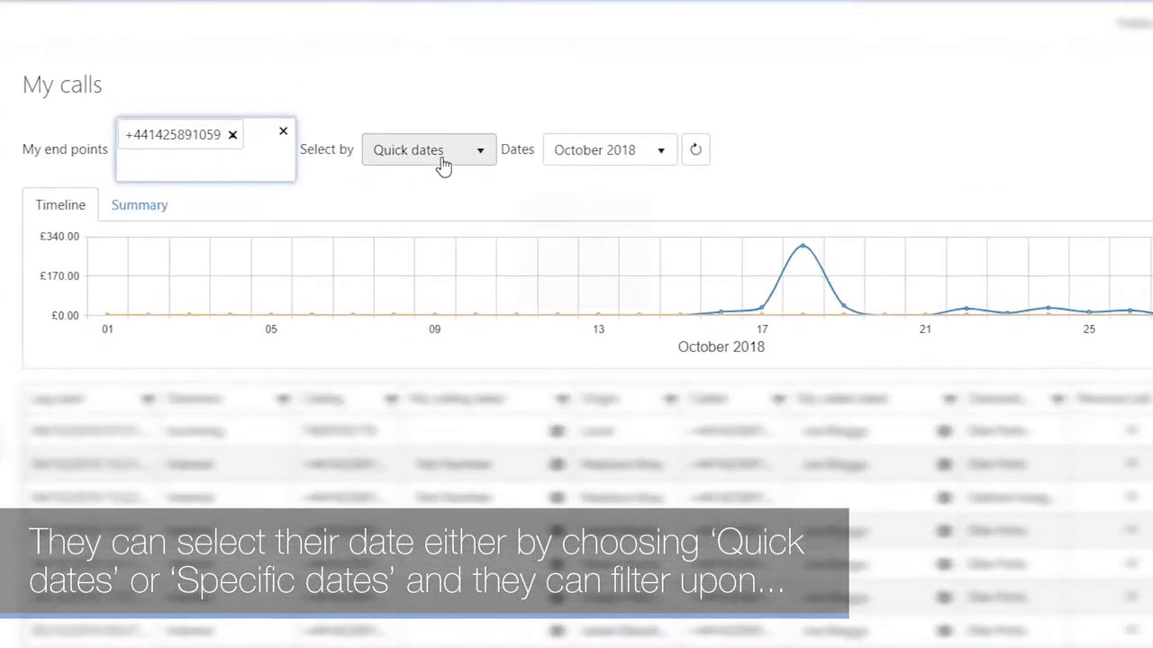
{"action": "mouse_move", "coordinate": [613, 159]}
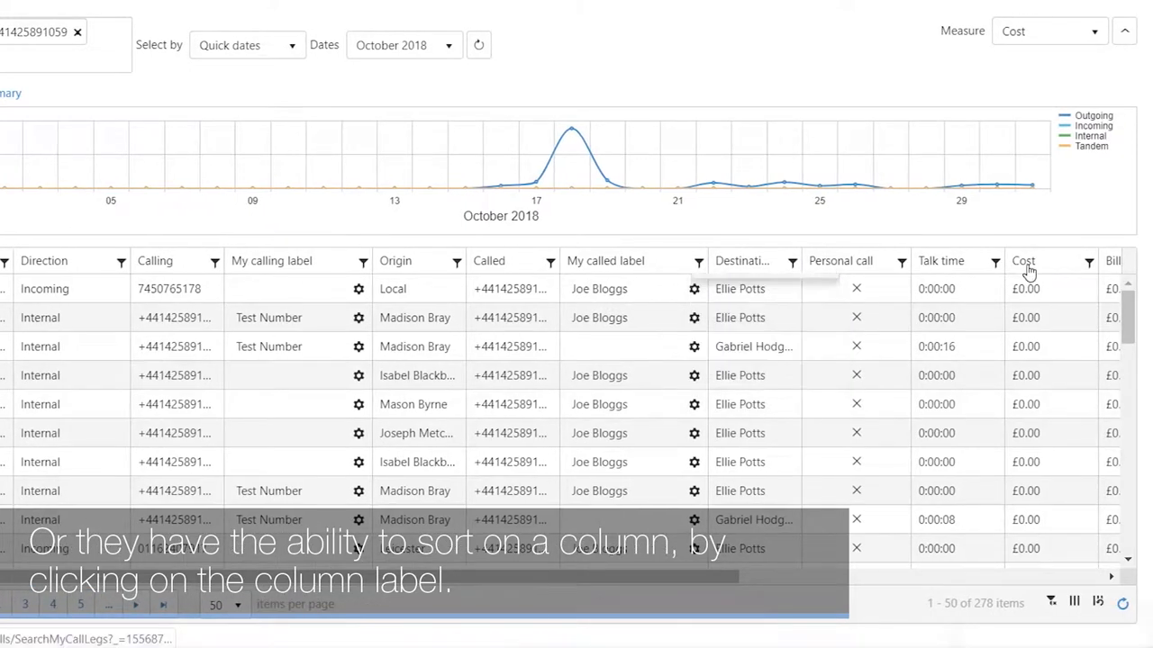
Sort the October 2018 call list by the Cost column in descending order
{"action": "left_click", "coordinate": [1023, 261]}
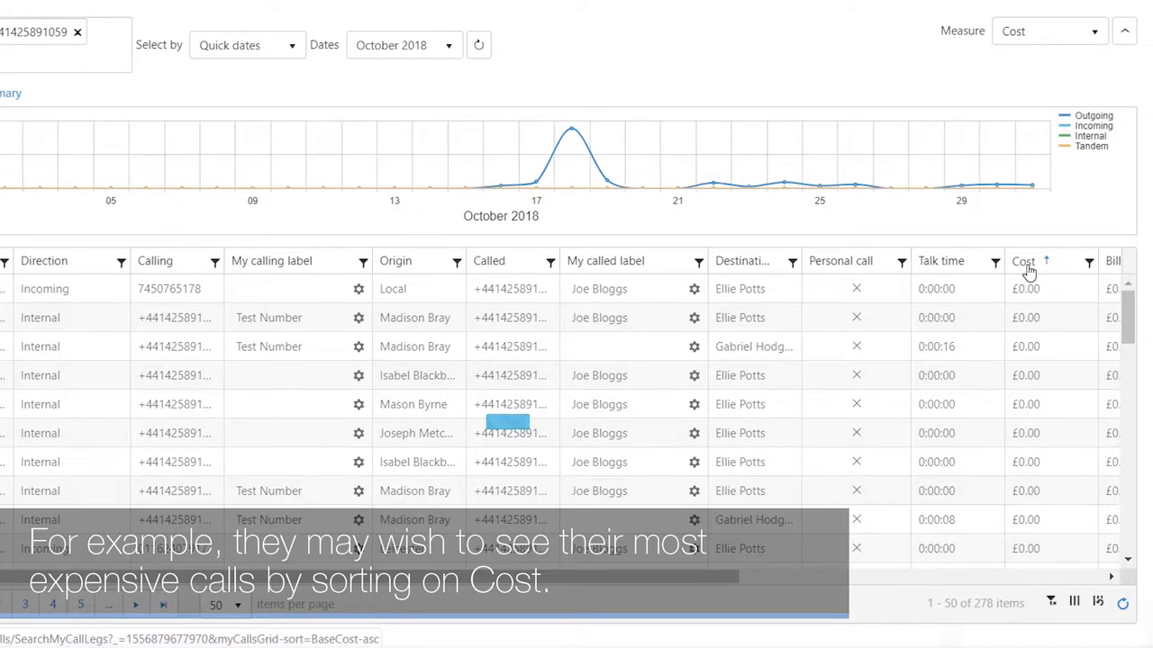
{"action": "left_click", "coordinate": [1021, 261]}
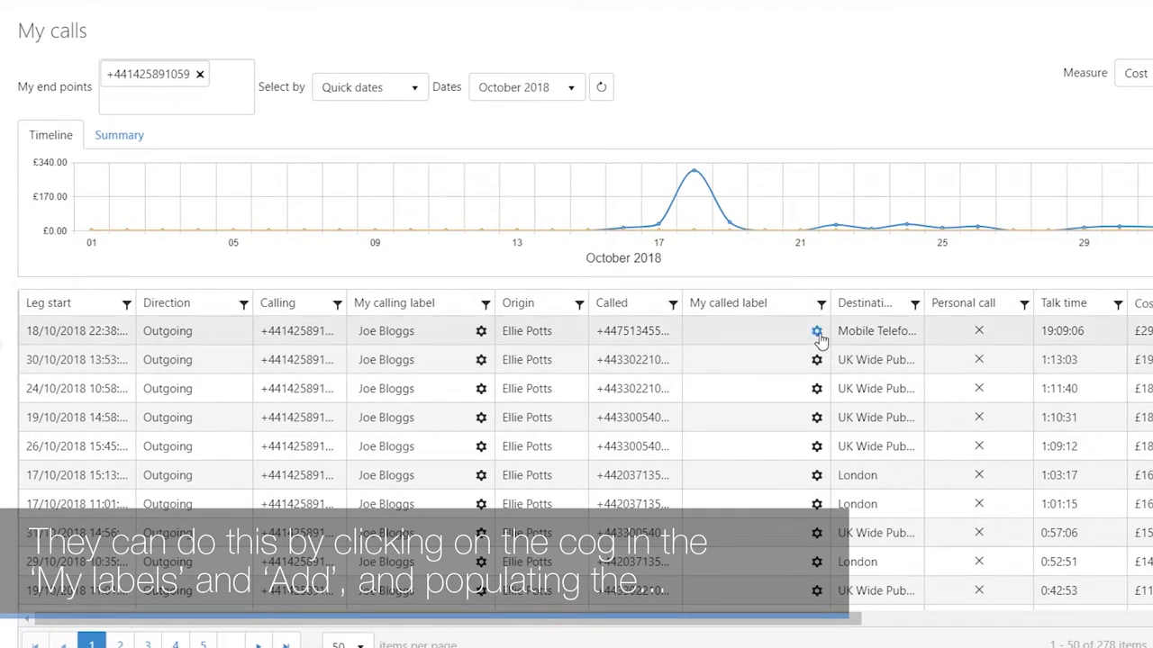
{"action": "left_click", "coordinate": [818, 331]}
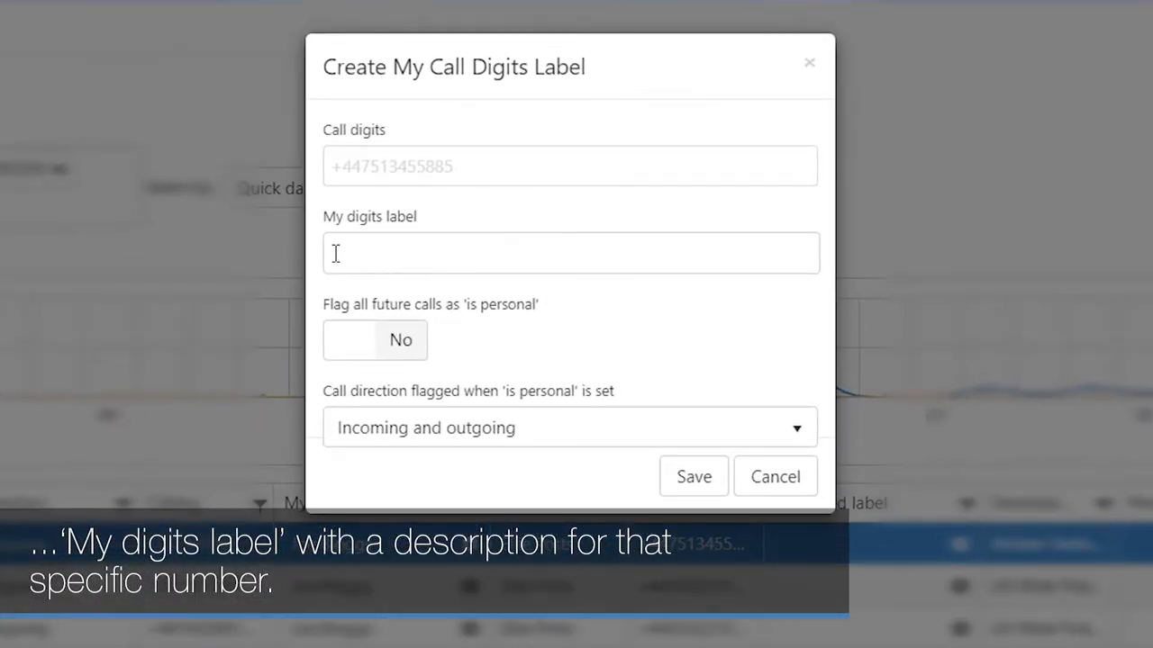
{"action": "type", "text": "TEST"}
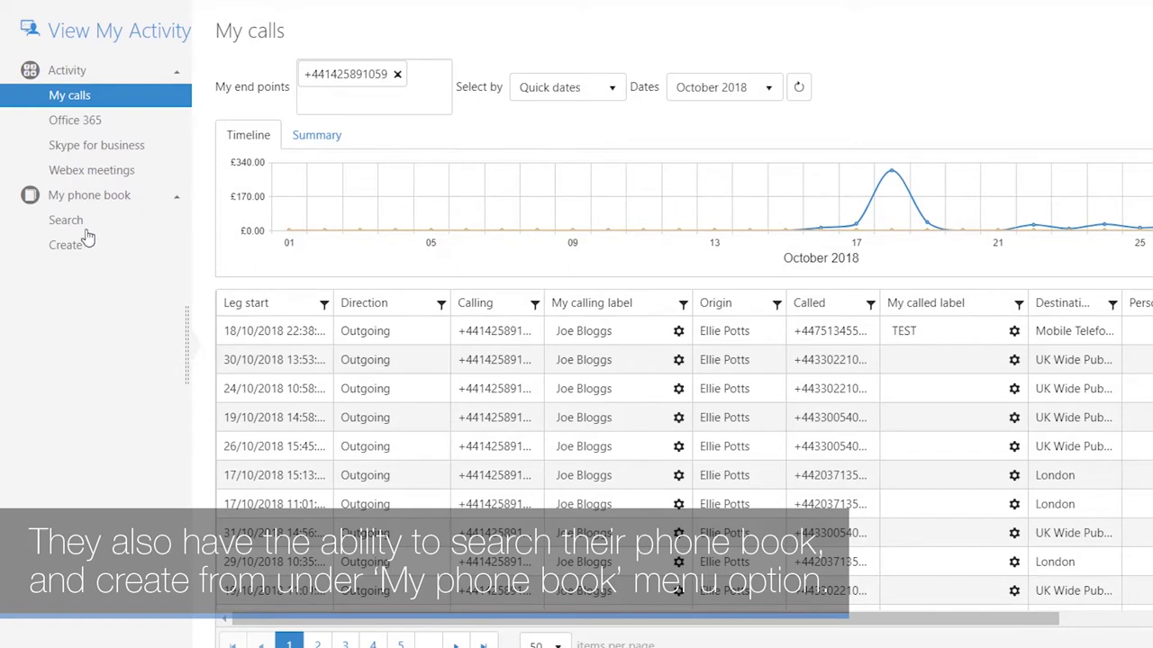
Go to My phone book > Search to list the saved numbers, including TEST
{"action": "left_click", "coordinate": [65, 220]}
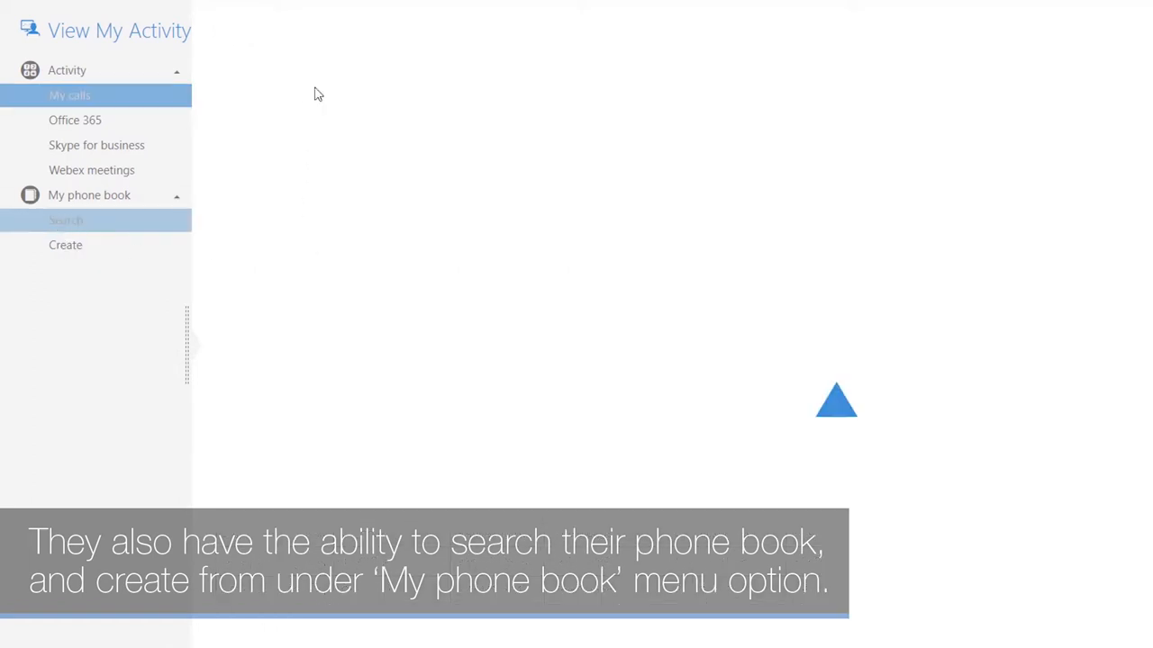
{"action": "left_click", "coordinate": [65, 219]}
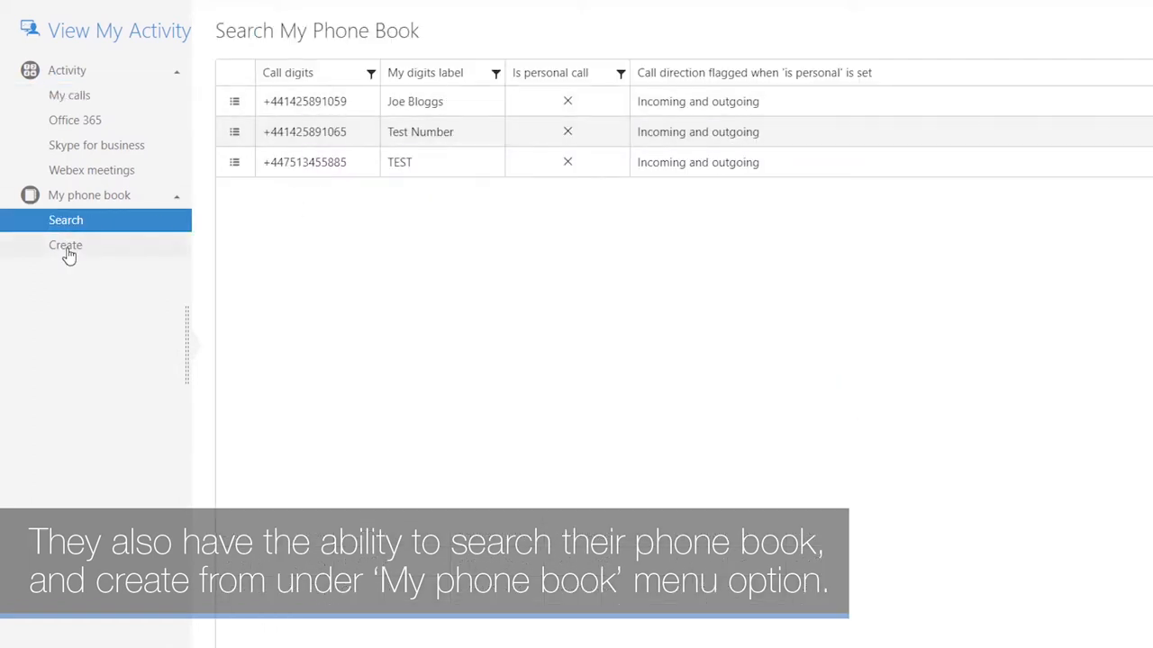